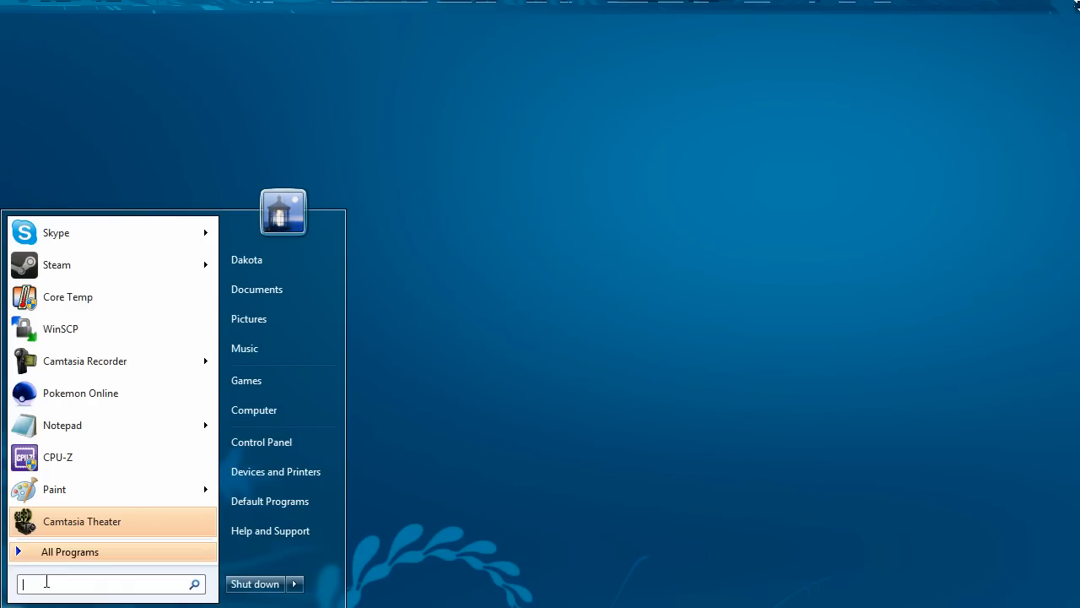
Search the Start menu for 'fire' and launch Windows Firewall with Advanced Security
type("fire")
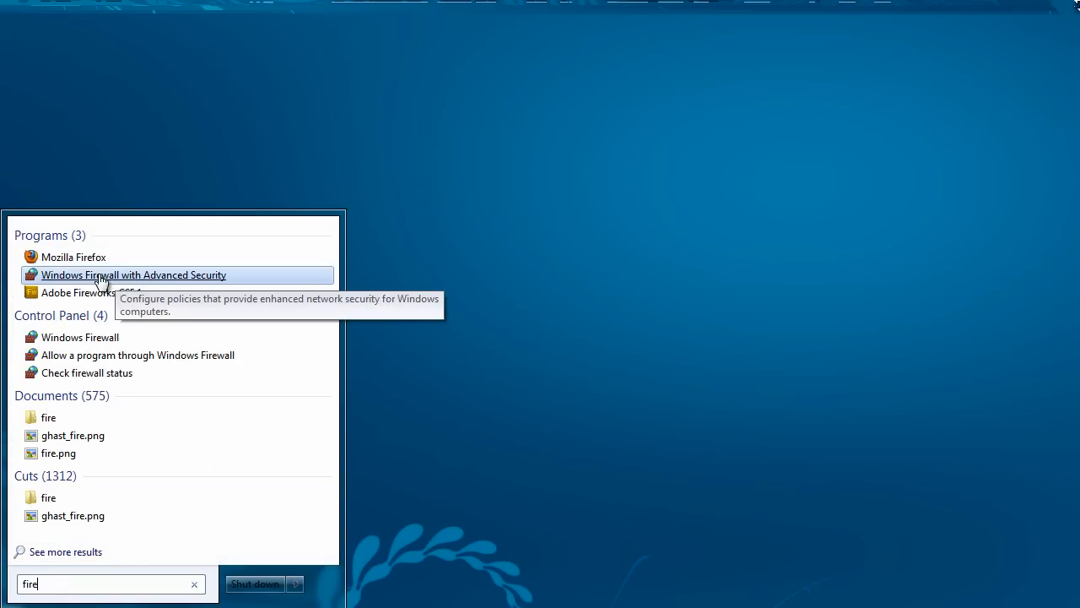
mouse_move(223, 280)
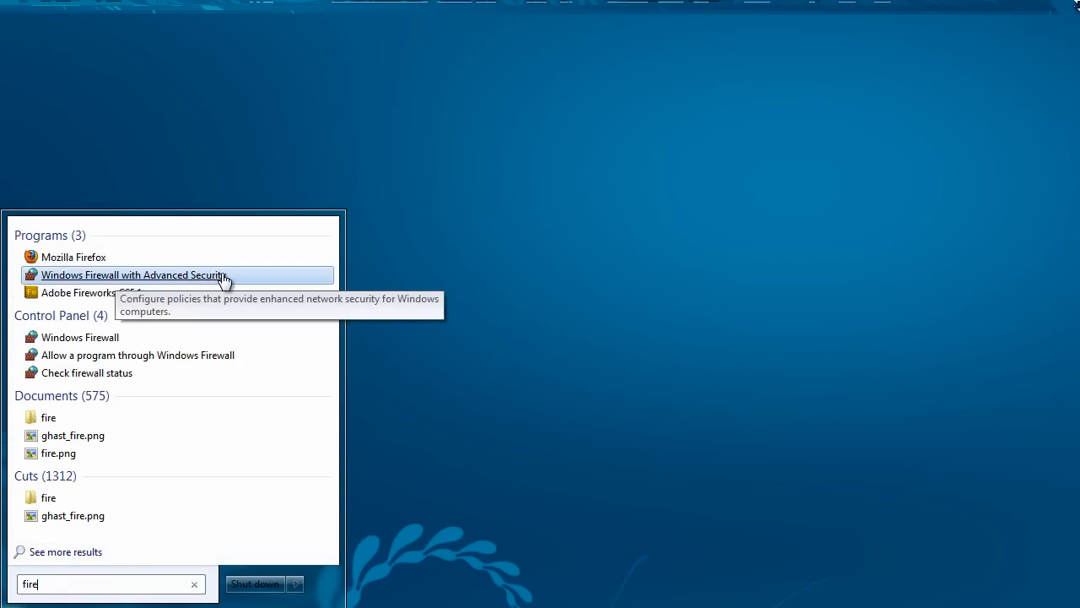
left_click(134, 275)
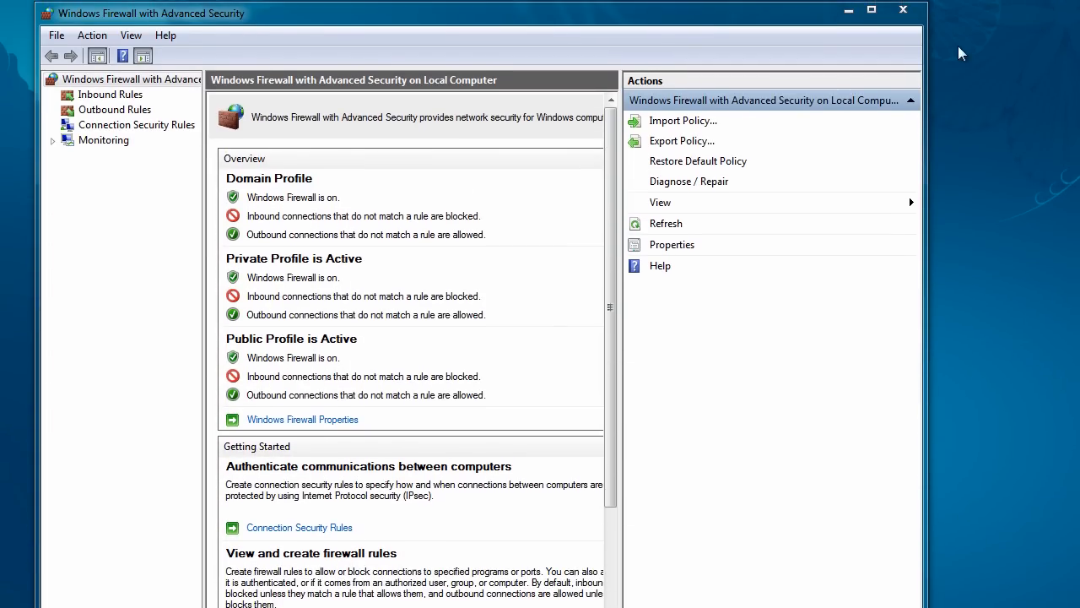
mouse_move(114, 109)
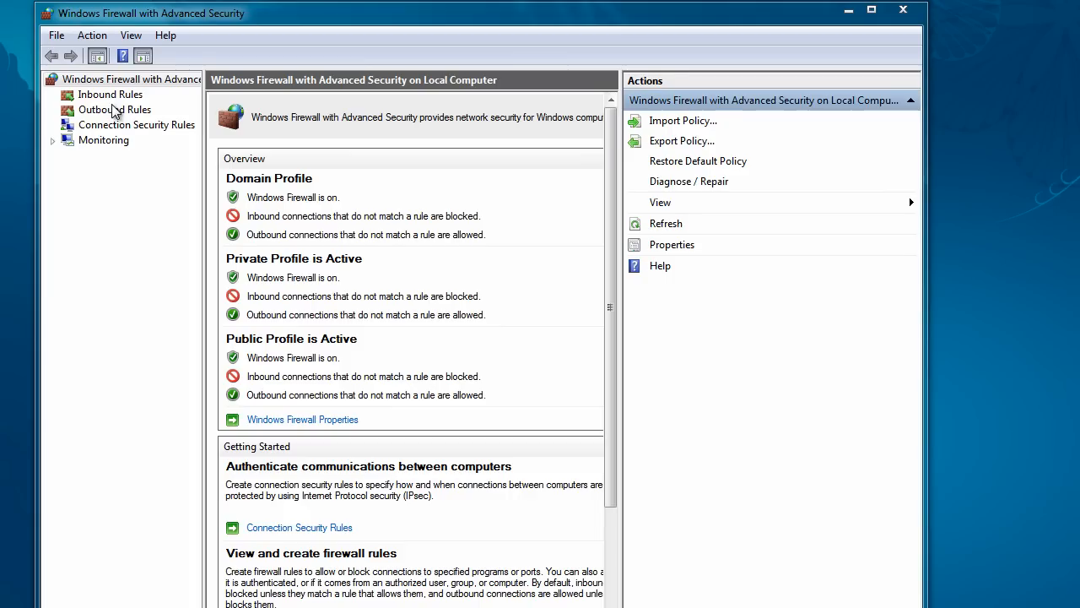
Show the Outbound Rules list and scroll through its rules
left_click(110, 94)
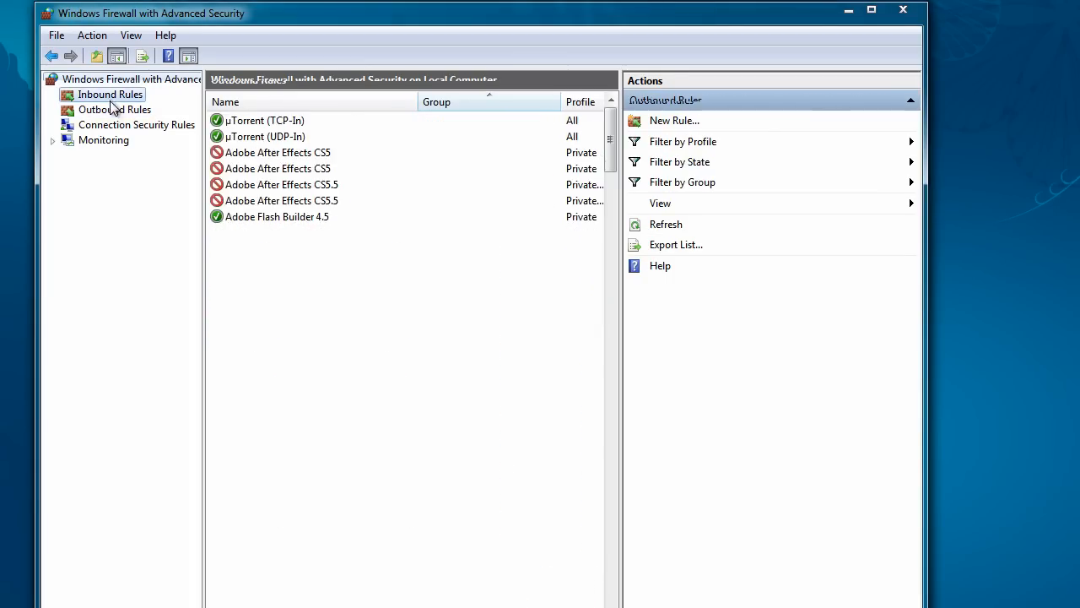
left_click(115, 109)
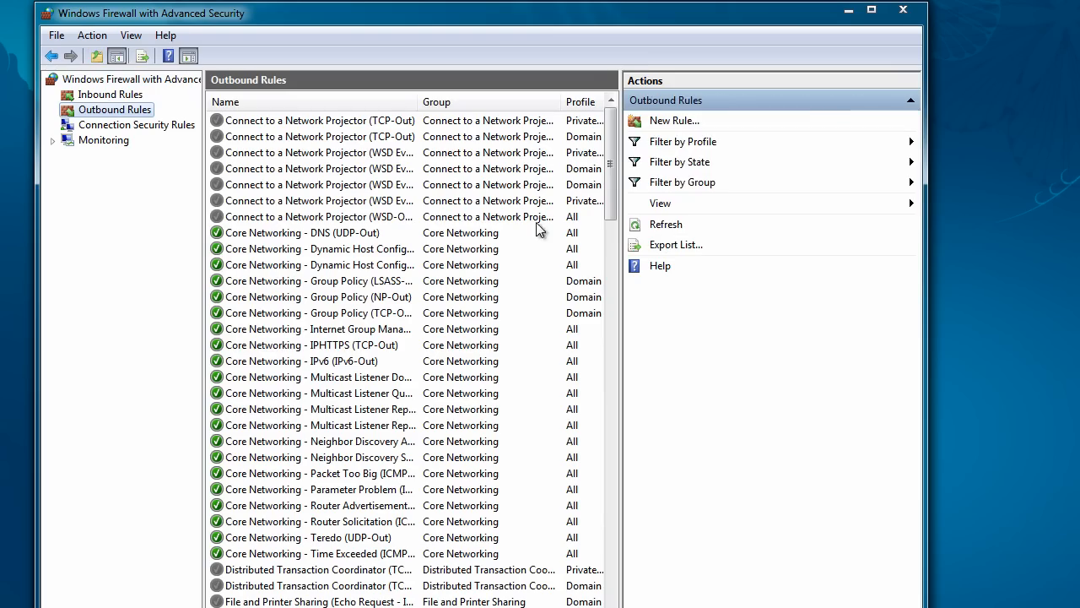
scroll("down", 3)
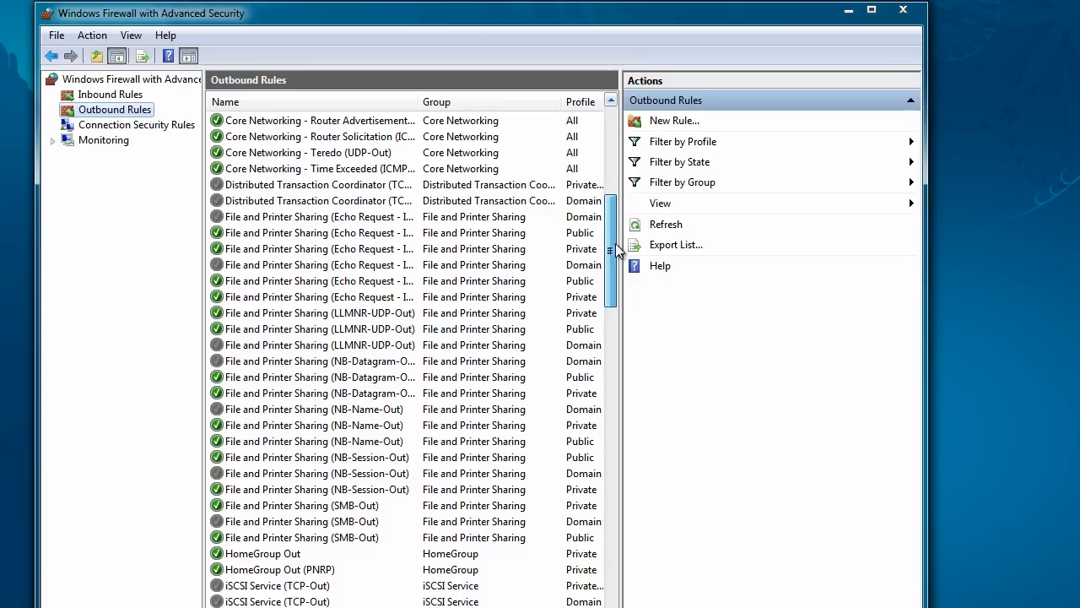
scroll("down", 3)
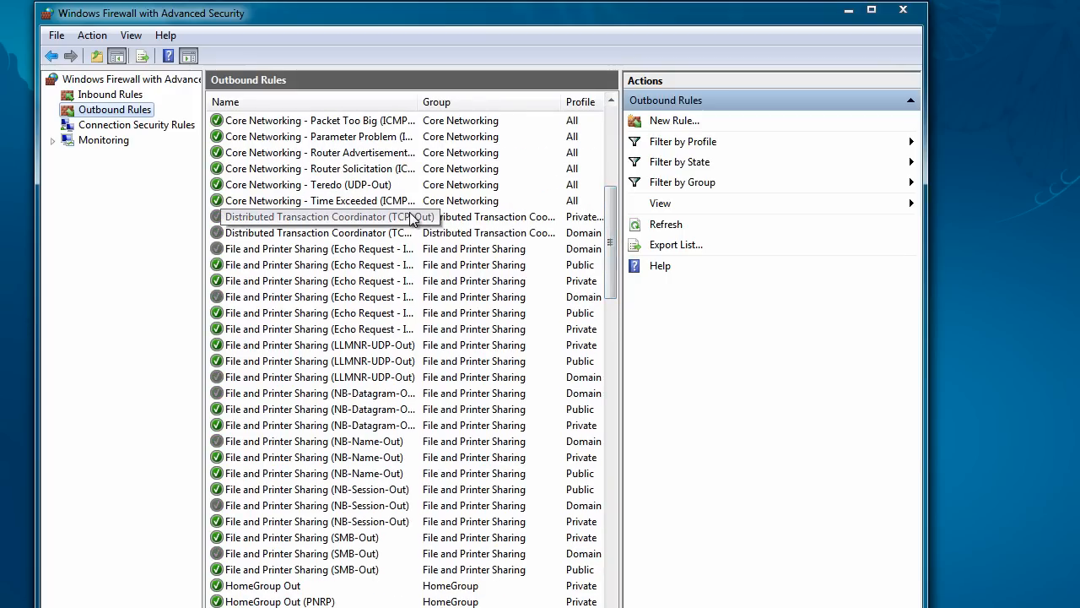
mouse_move(228, 328)
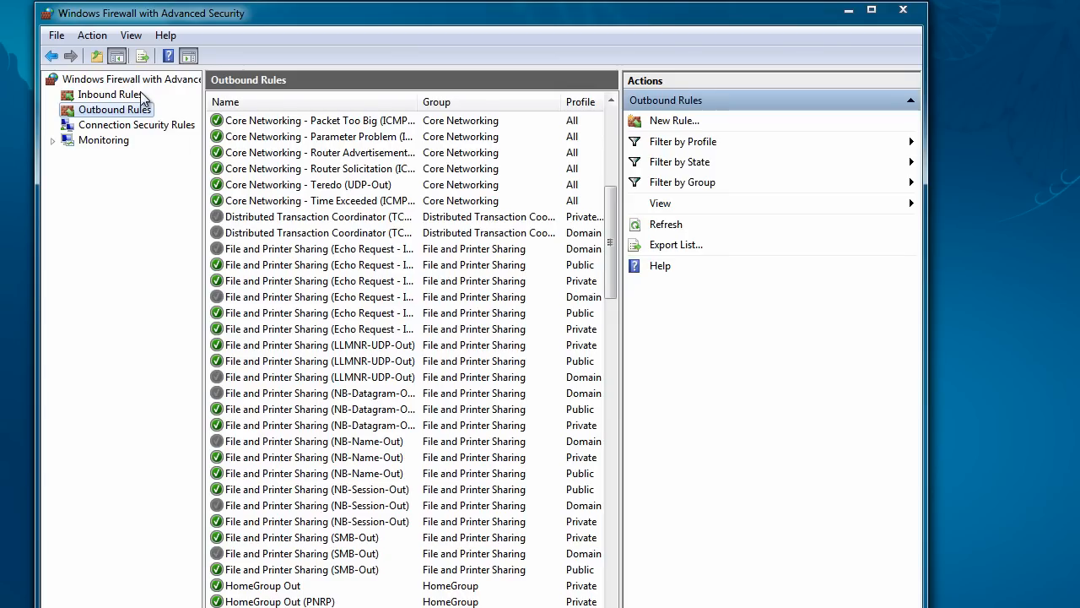
mouse_move(660, 131)
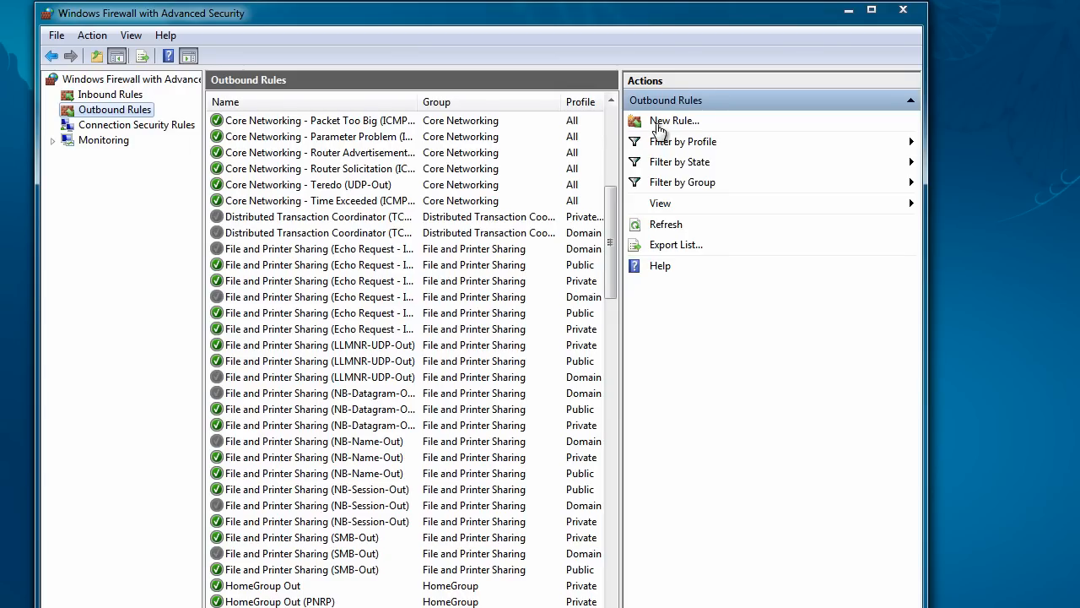
mouse_move(669, 131)
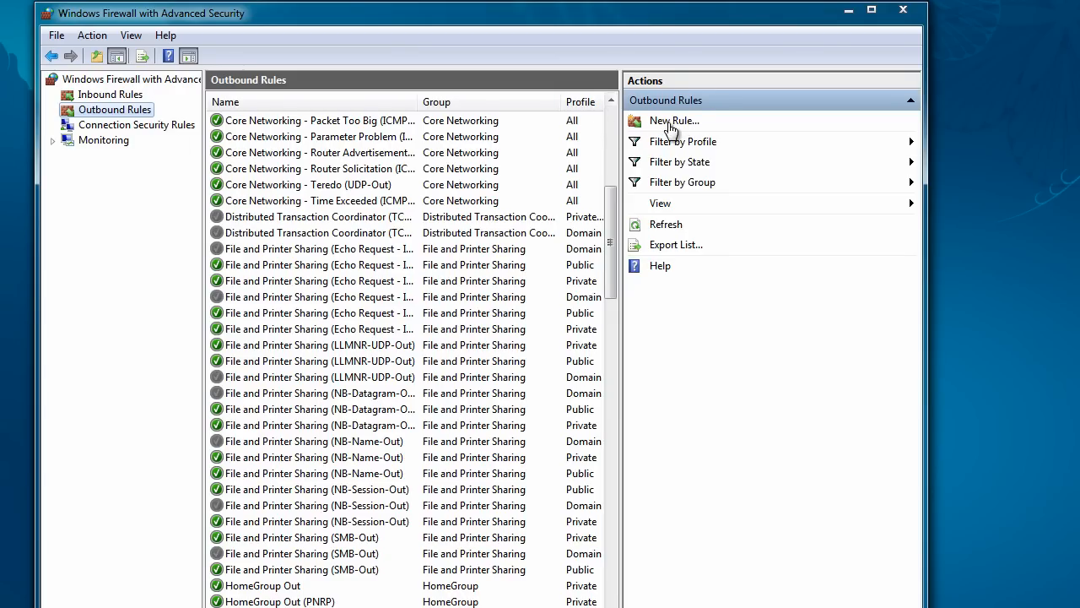
Start a new outbound Program rule for Documents\Dolphin\Dolphin.exe, reaching the Block the connection action
left_click(672, 120)
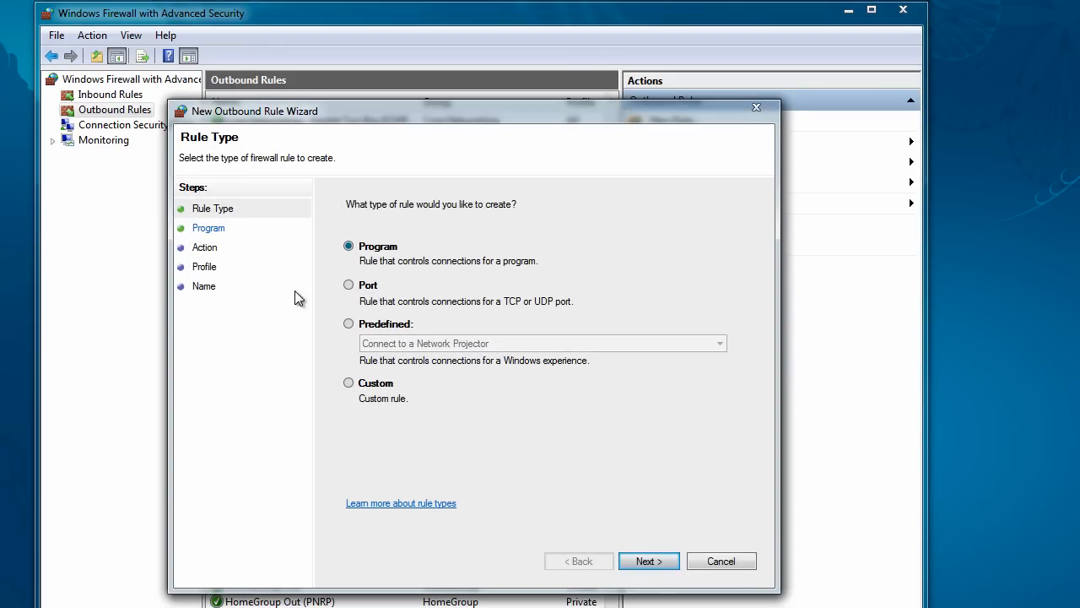
mouse_move(507, 385)
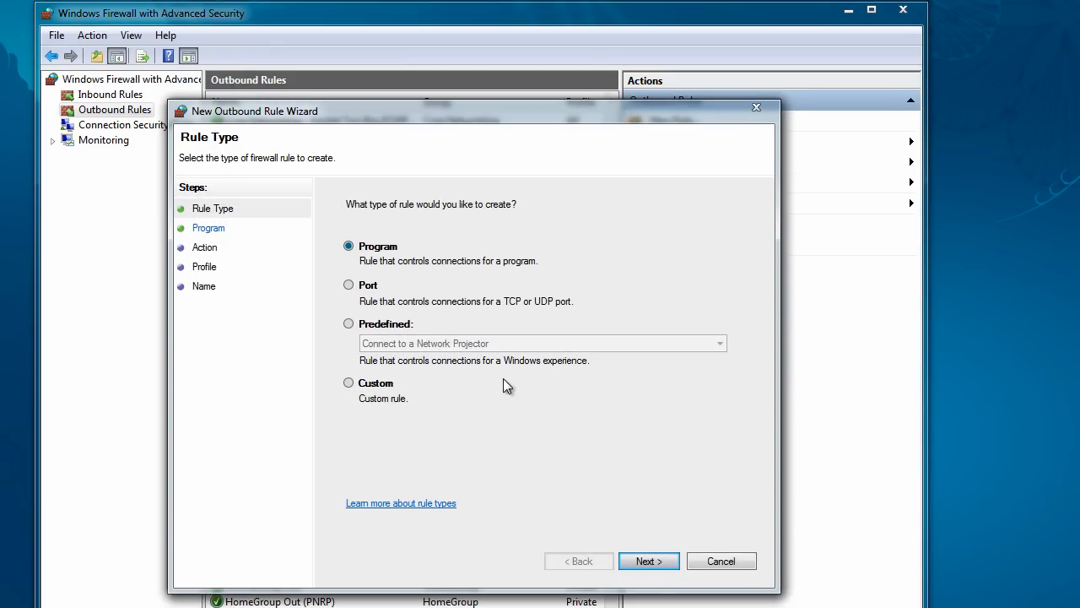
left_click(649, 560)
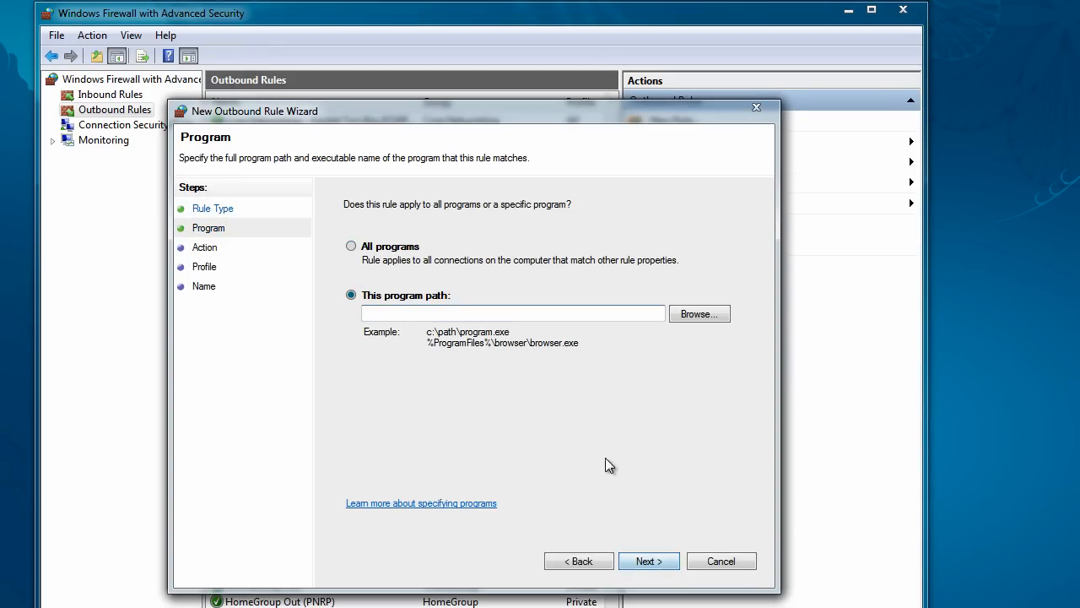
left_click(699, 313)
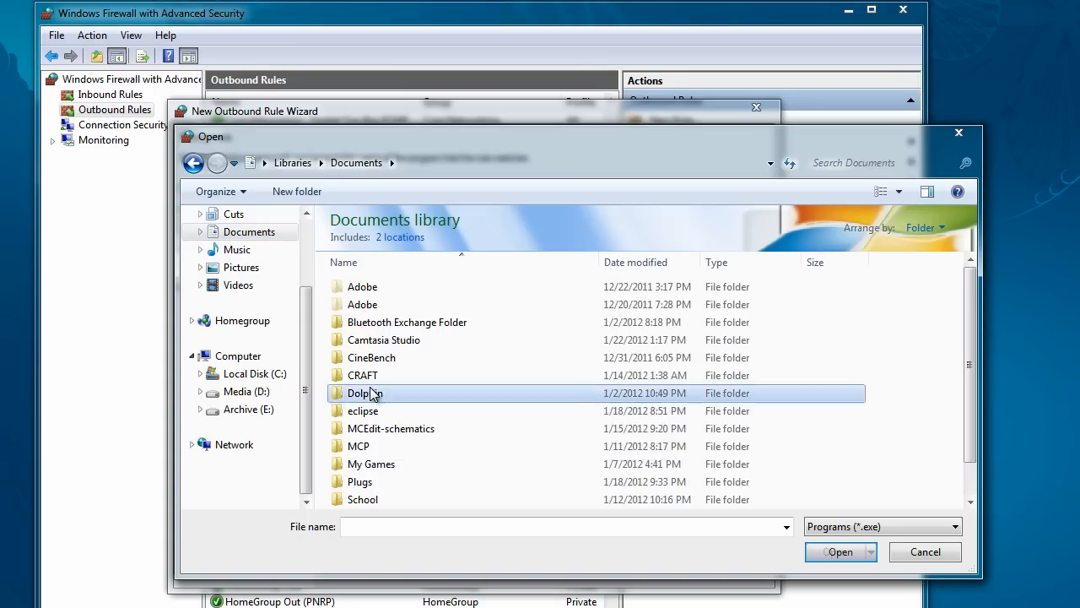
double_click(365, 392)
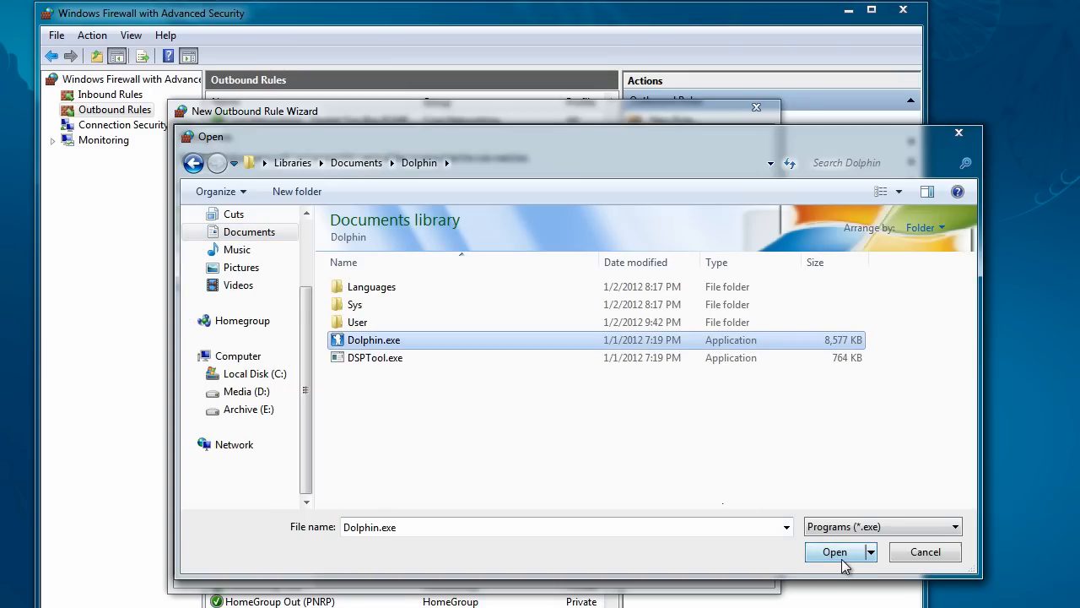
left_click(834, 551)
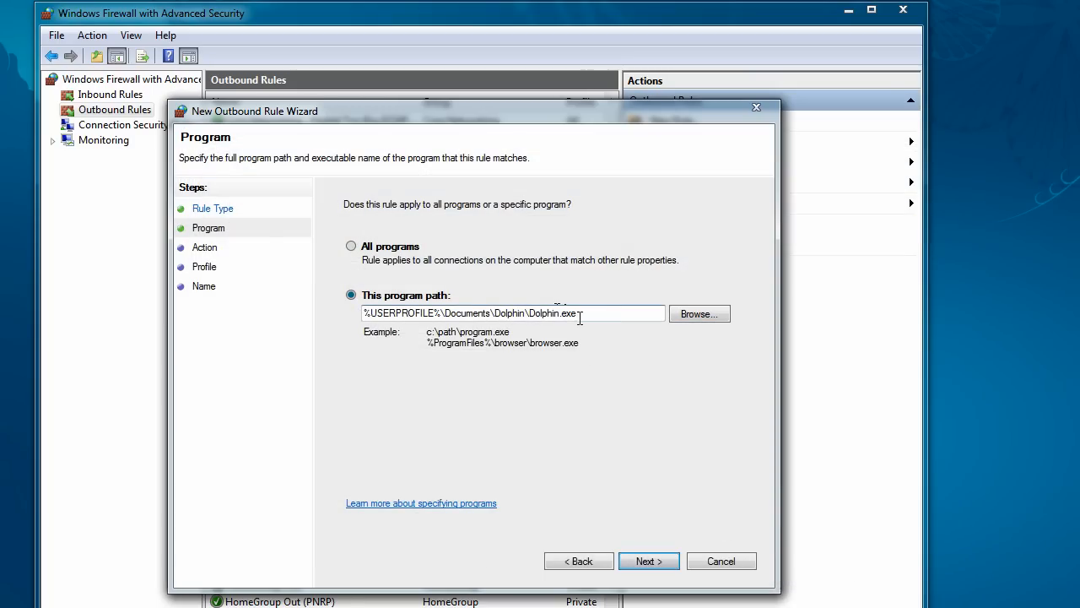
left_click(648, 561)
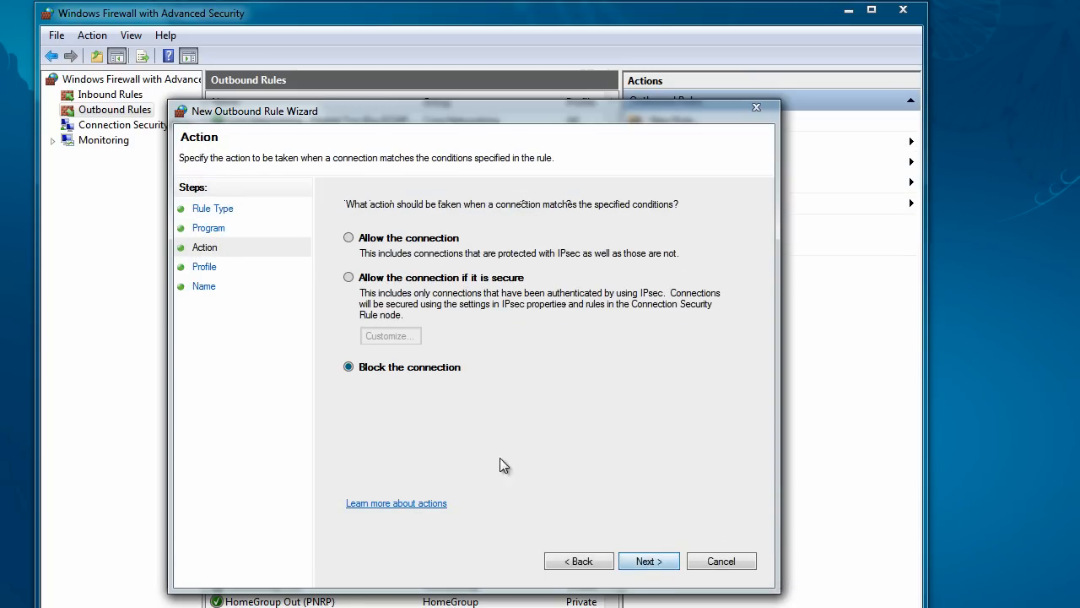
mouse_move(673, 544)
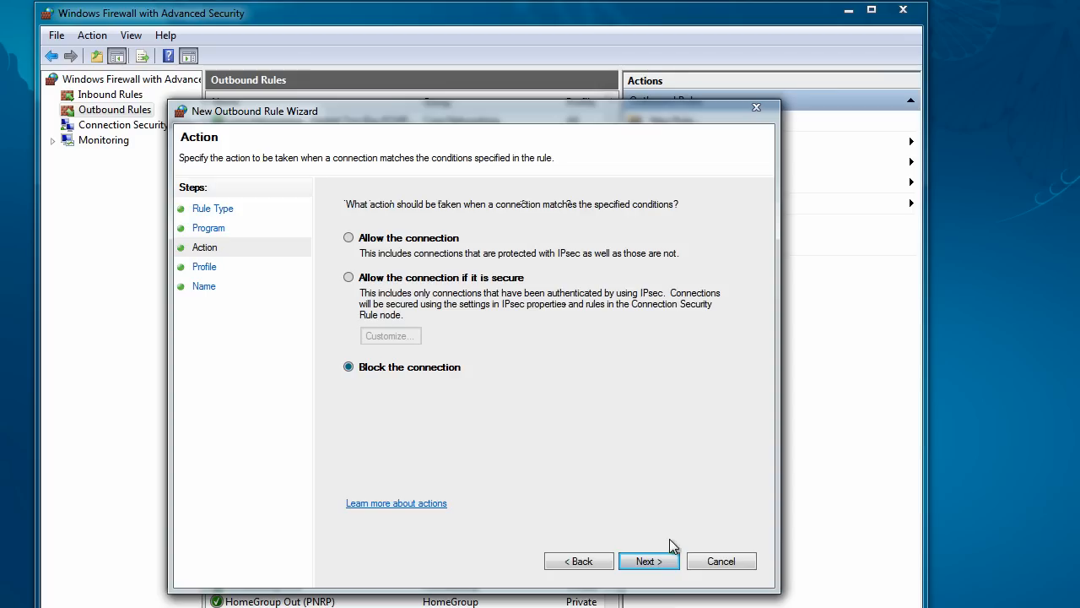
Accept blocking, name the outbound rule 'Dolphin has no friends', and finish the wizard
left_click(648, 560)
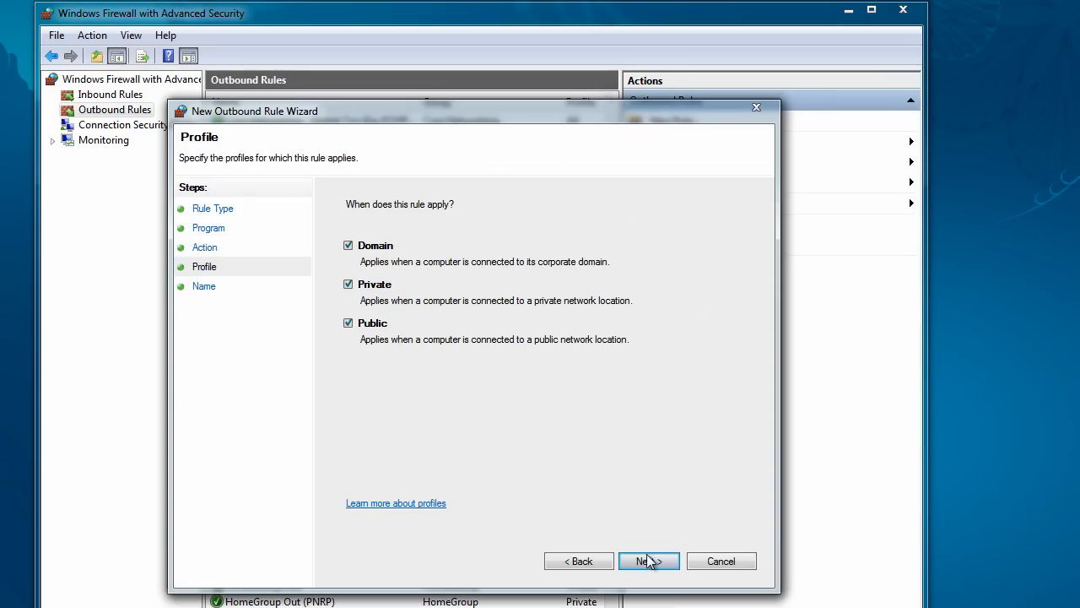
left_click(648, 560)
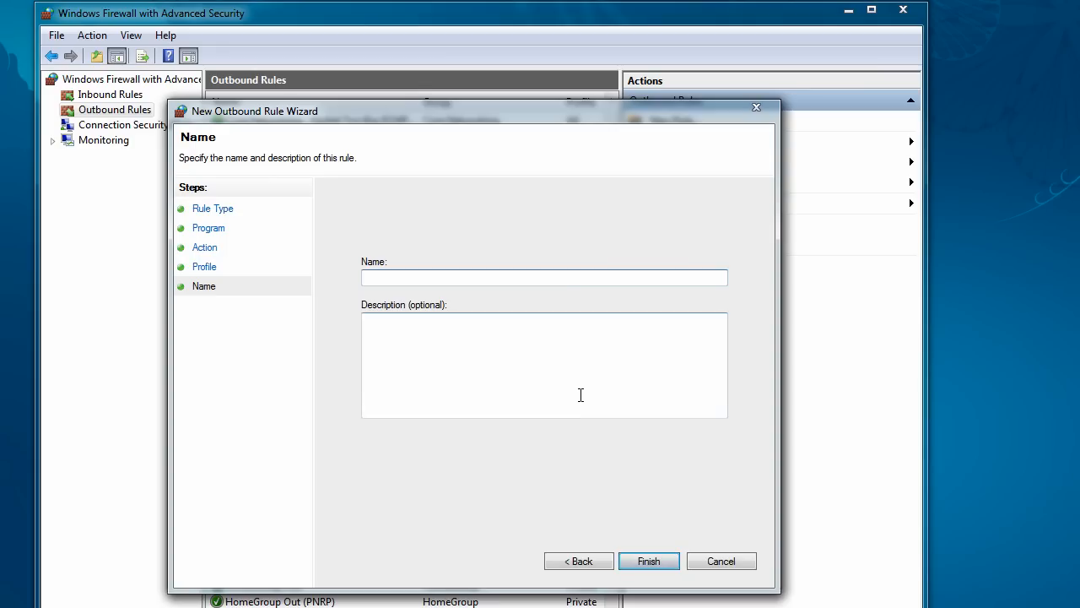
type("Dolphin")
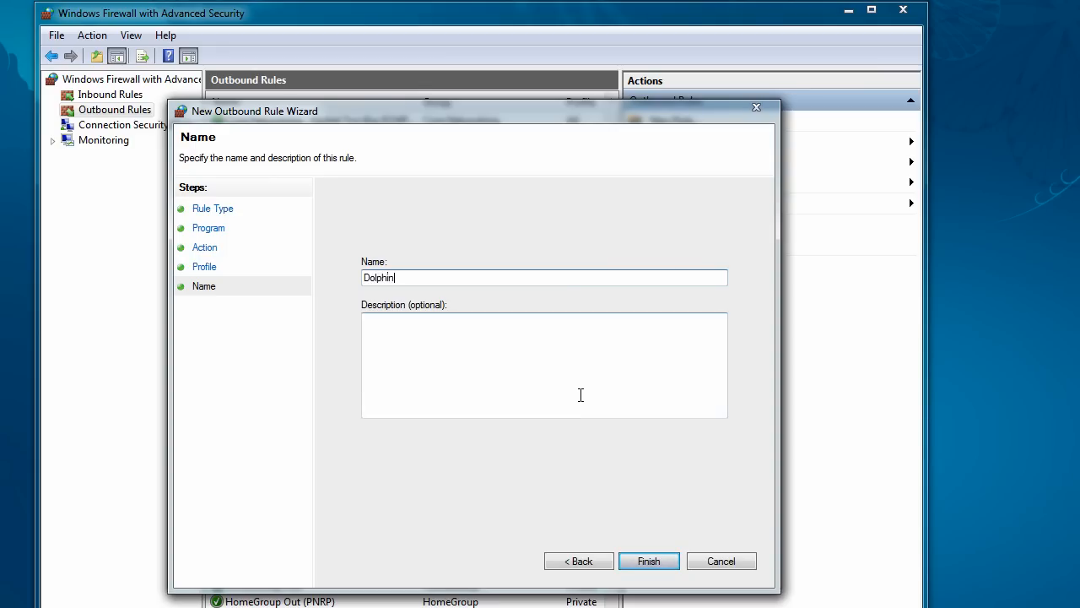
type("'")
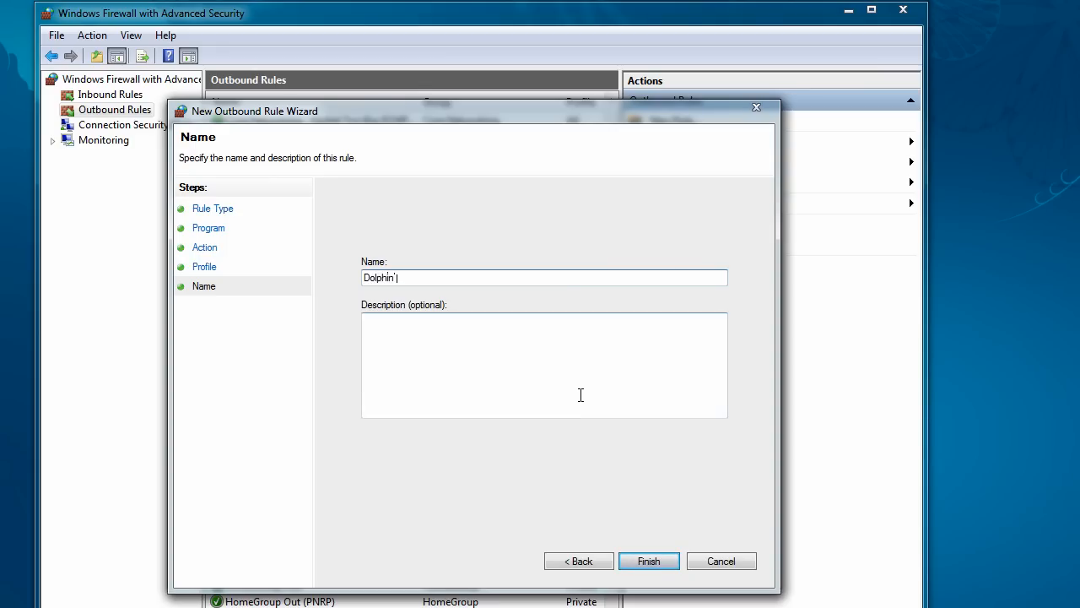
type("has no friends")
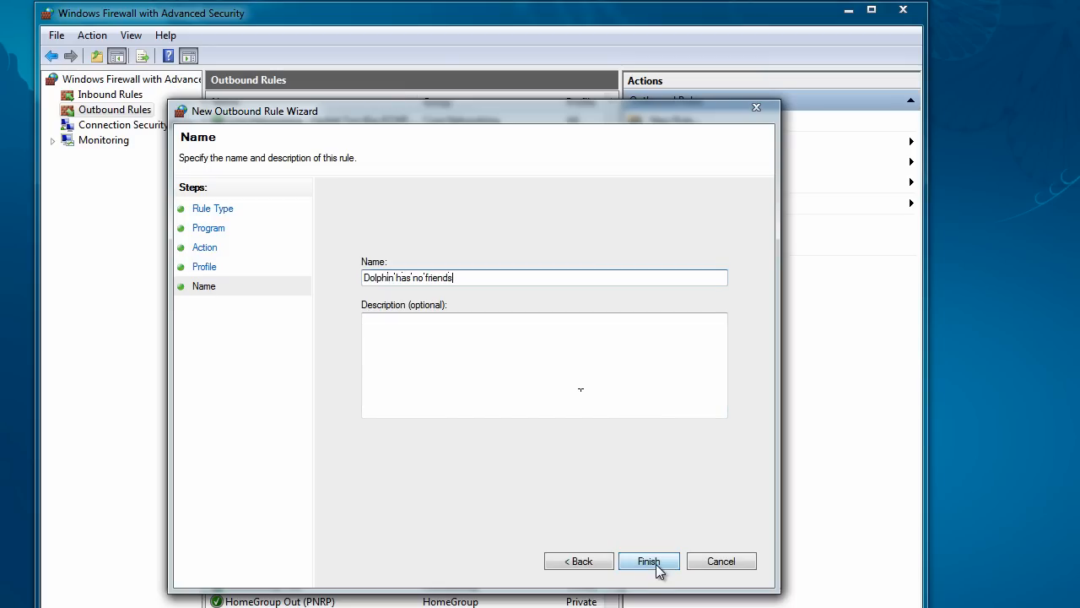
left_click(649, 561)
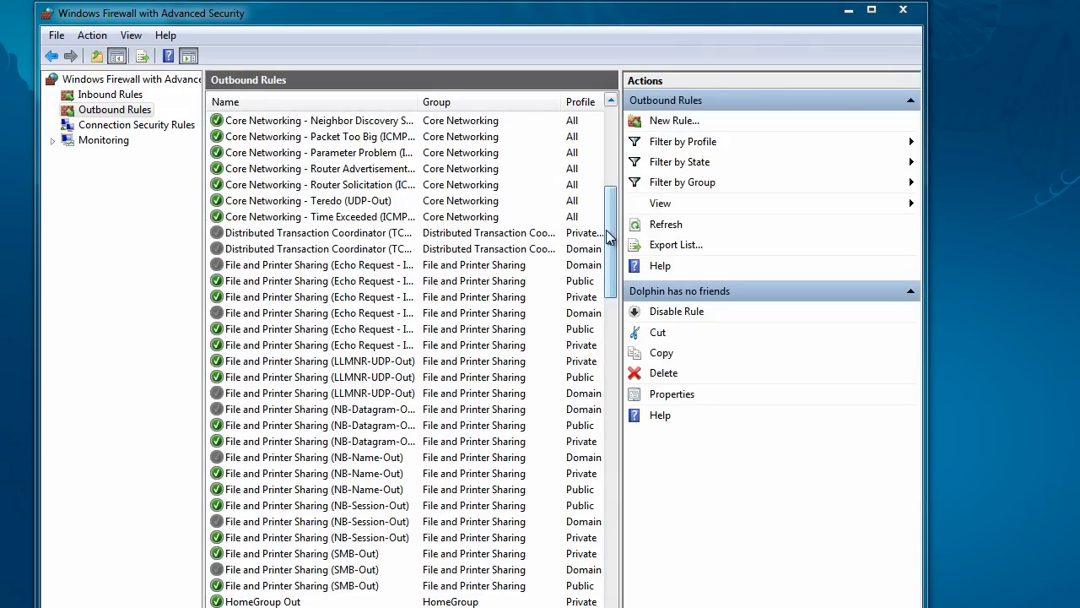
Select the 'Dolphin has no friends' rule at the top of the outbound list, then show Inbound Rules
scroll("up", 3)
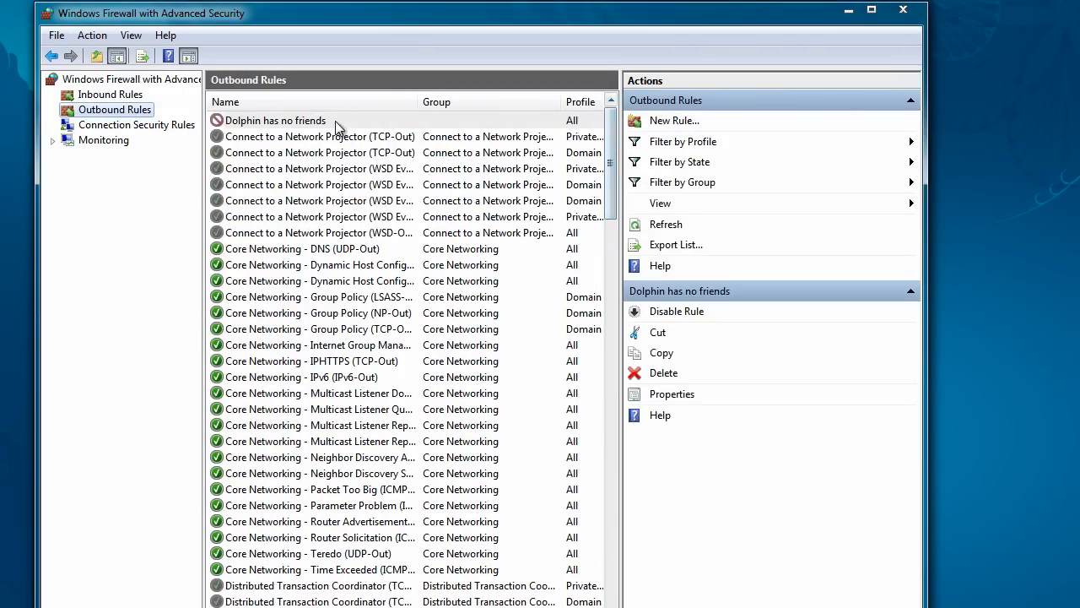
left_click(275, 119)
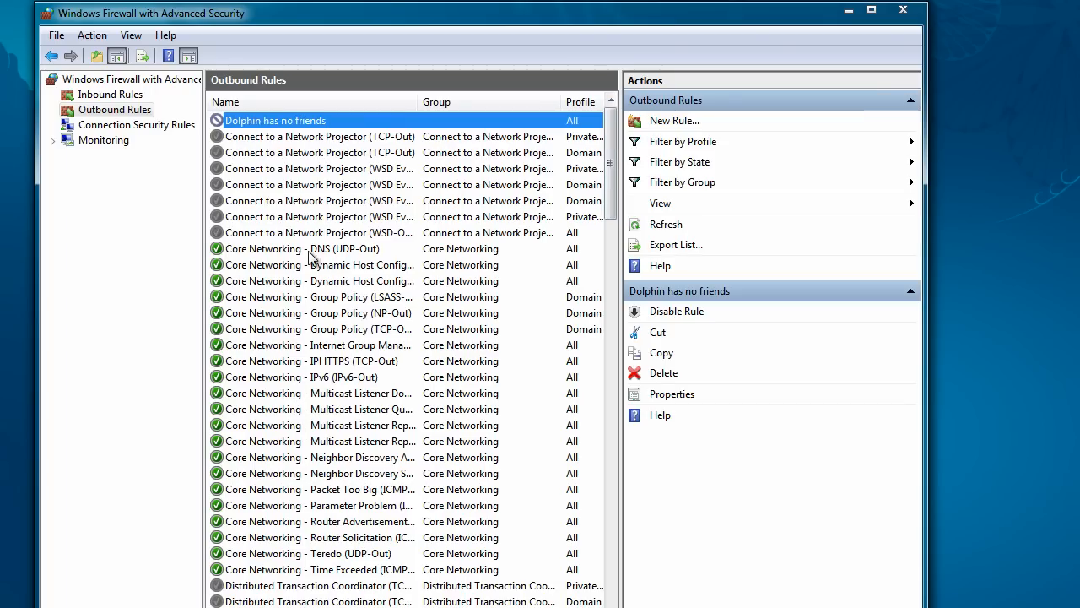
mouse_move(650, 71)
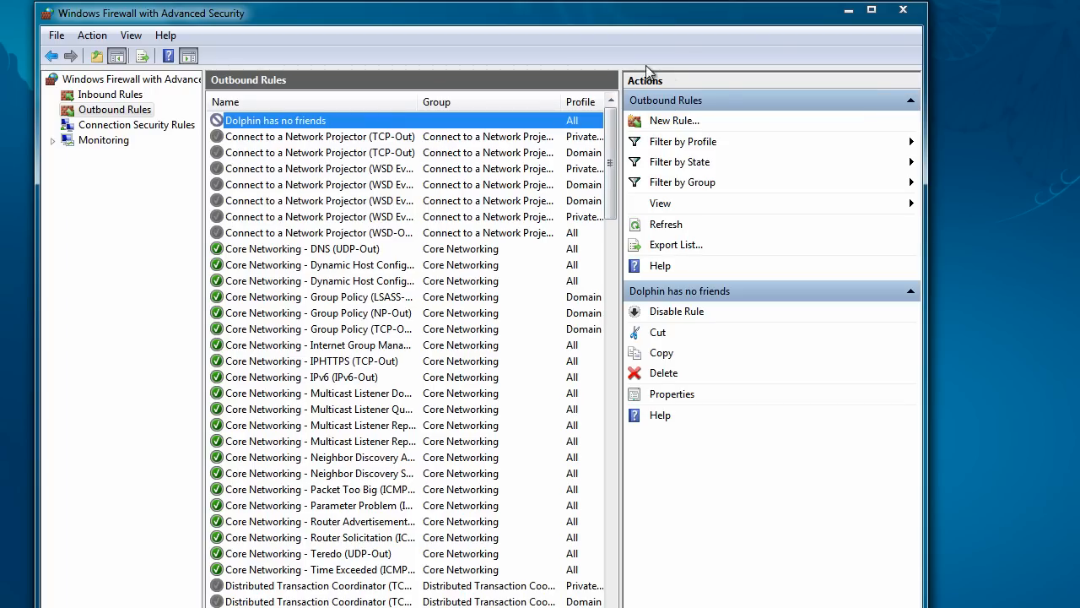
left_click(110, 94)
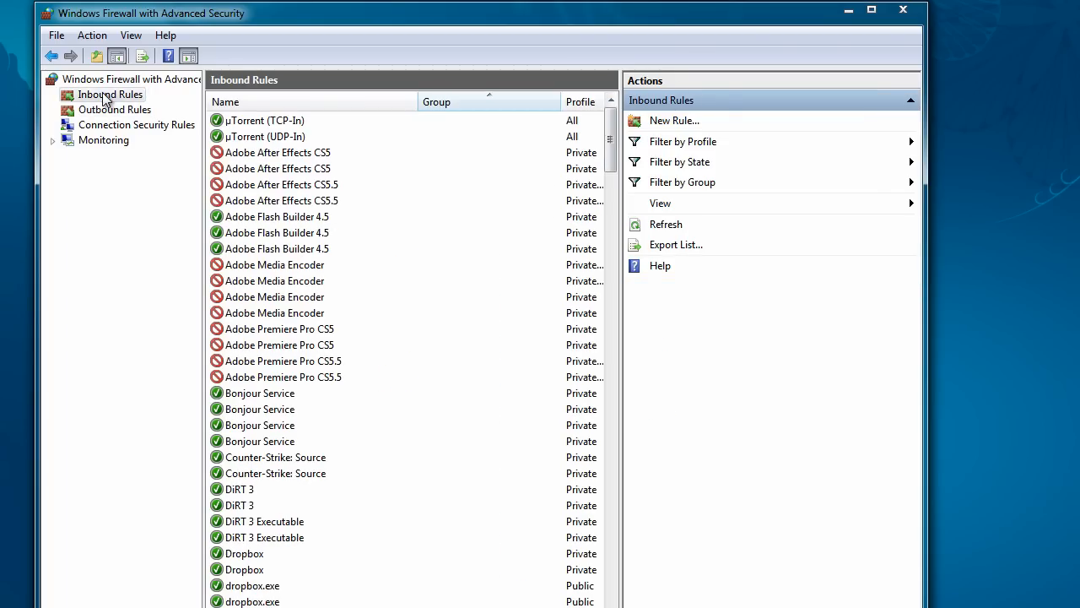
Start a new inbound rule for Dolphin.exe set to block the connection
left_click(673, 120)
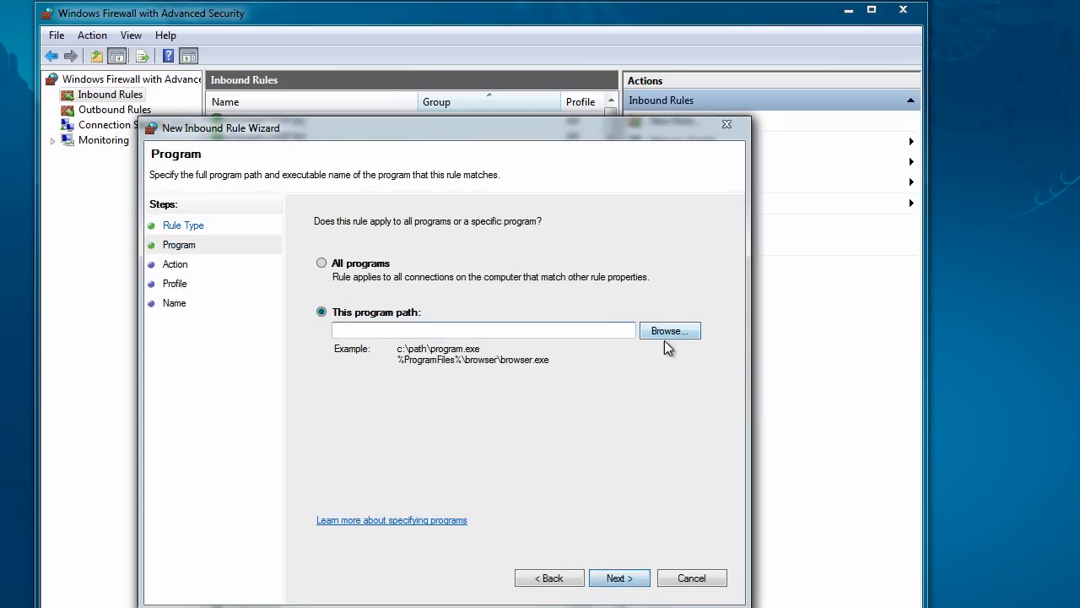
left_click(669, 330)
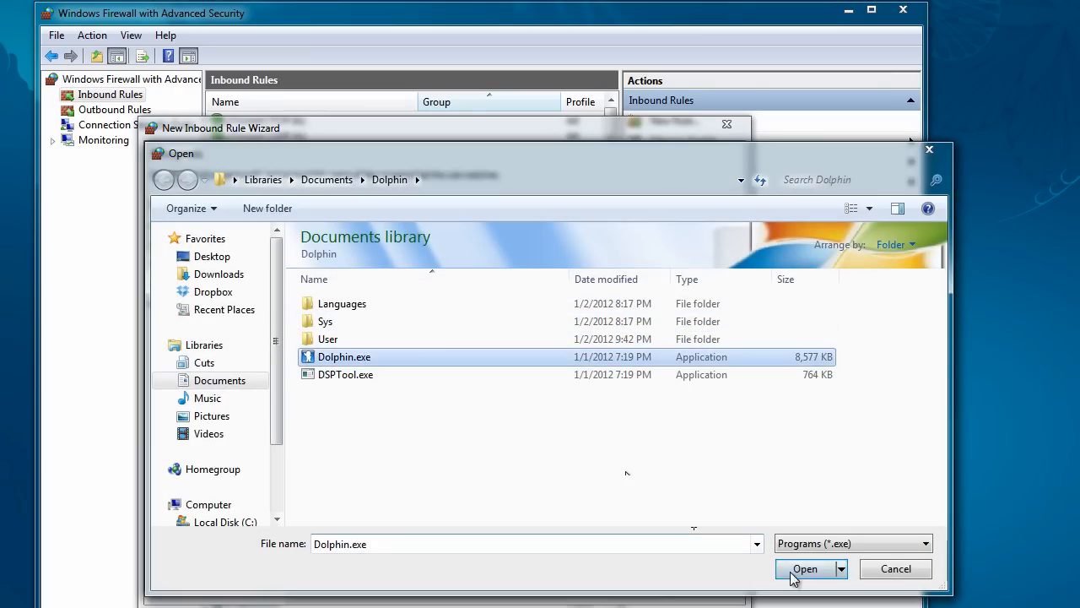
left_click(805, 568)
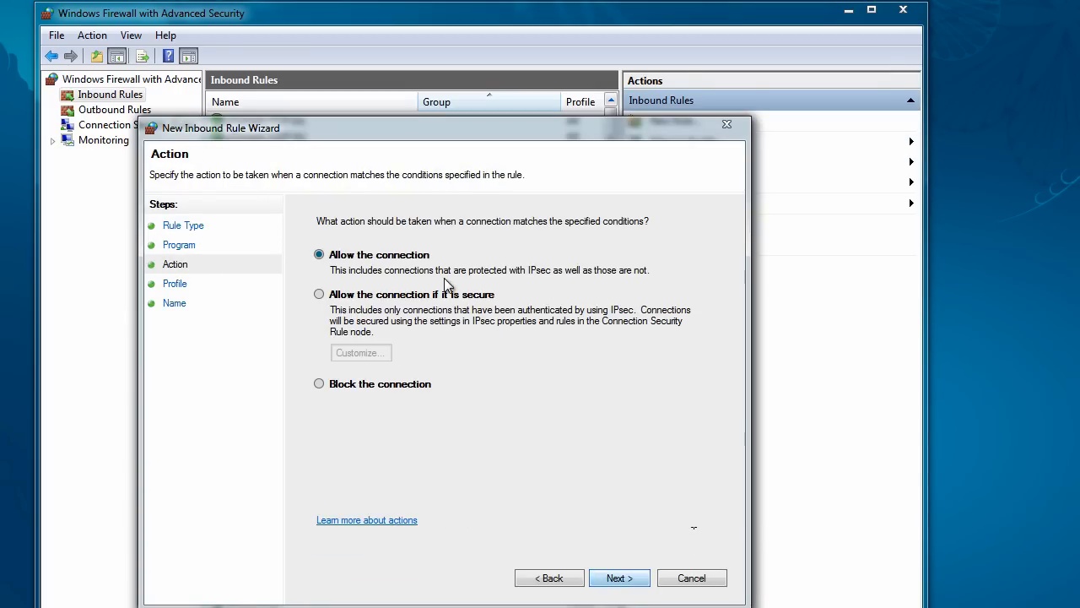
left_click(319, 383)
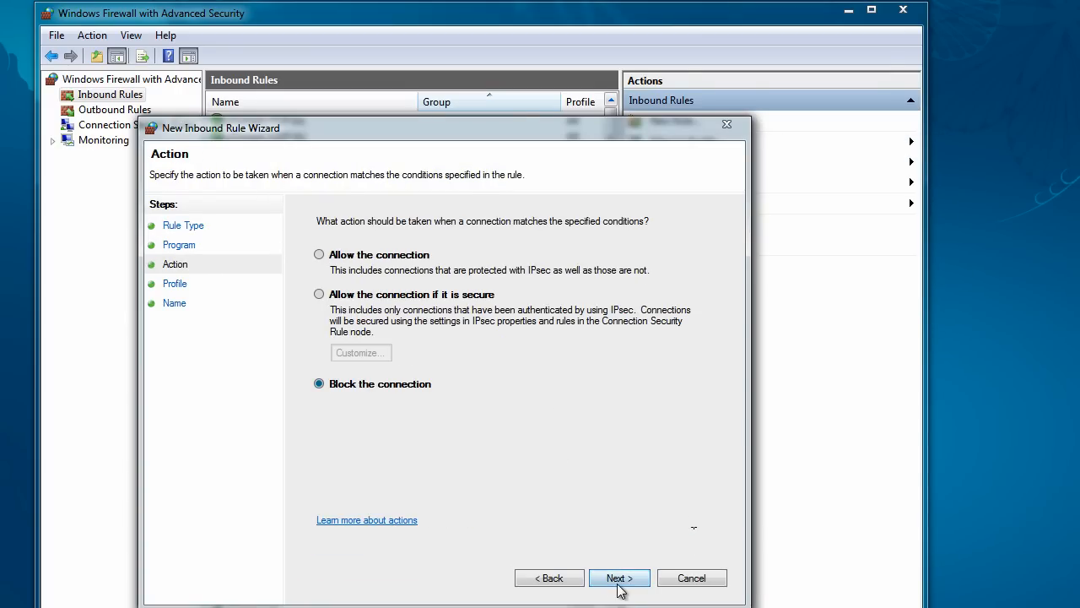
Name the inbound rule 'Dolphin will never make friends' and finish the wizard
left_click(619, 577)
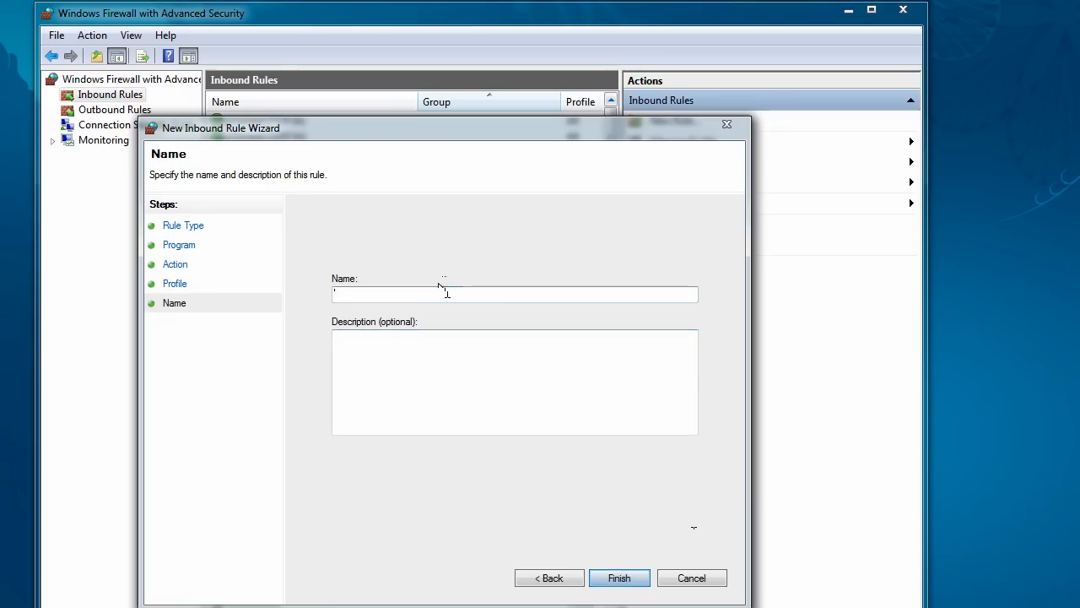
type("Dolphin will never make friends")
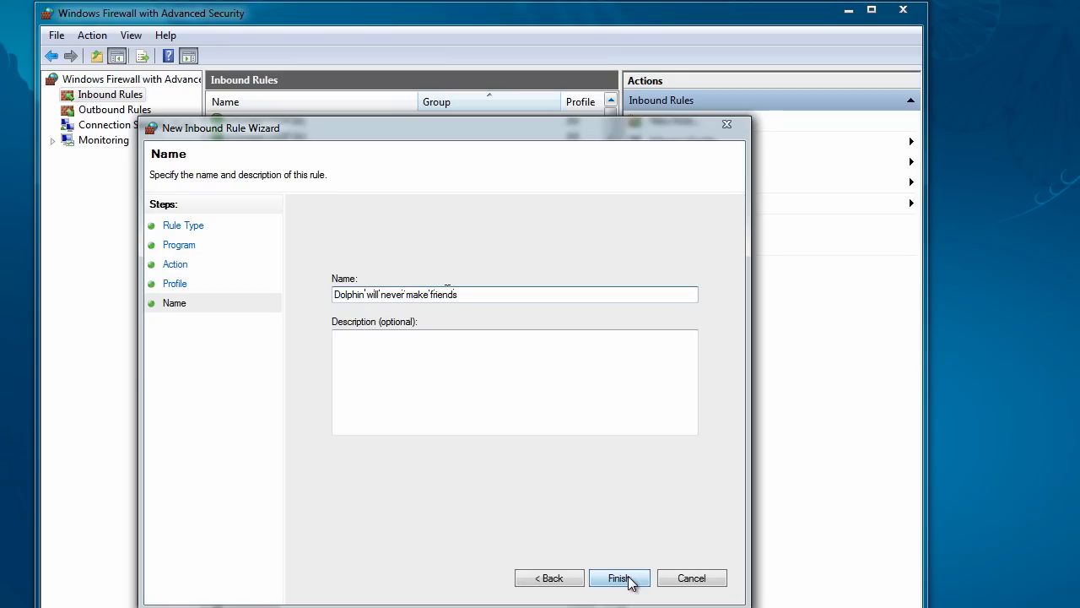
left_click(619, 577)
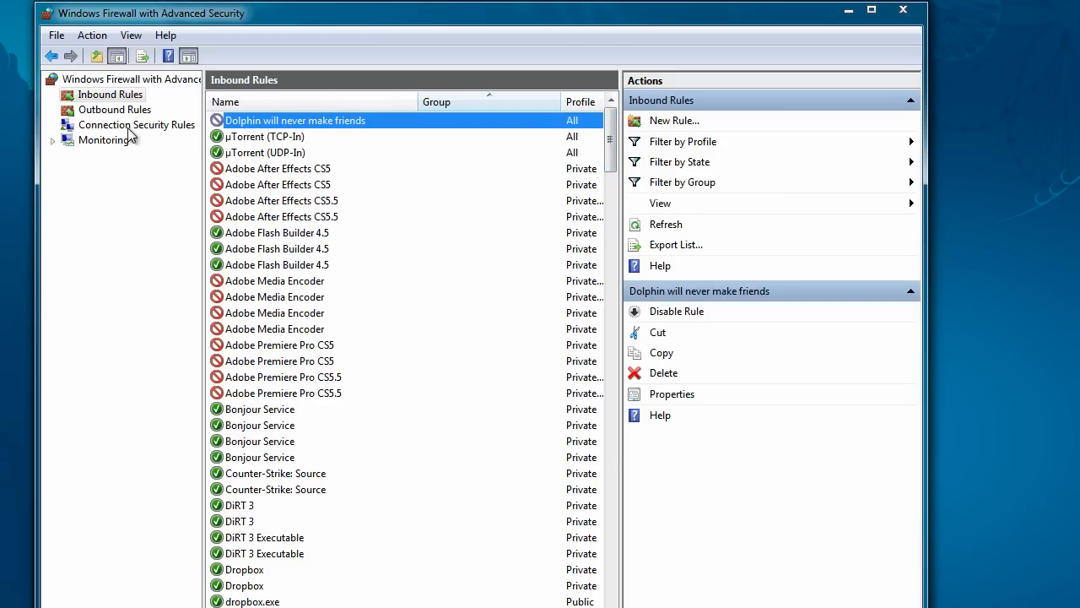
Return to the Outbound Rules list to confirm the Dolphin block rule is at the top
left_click(114, 109)
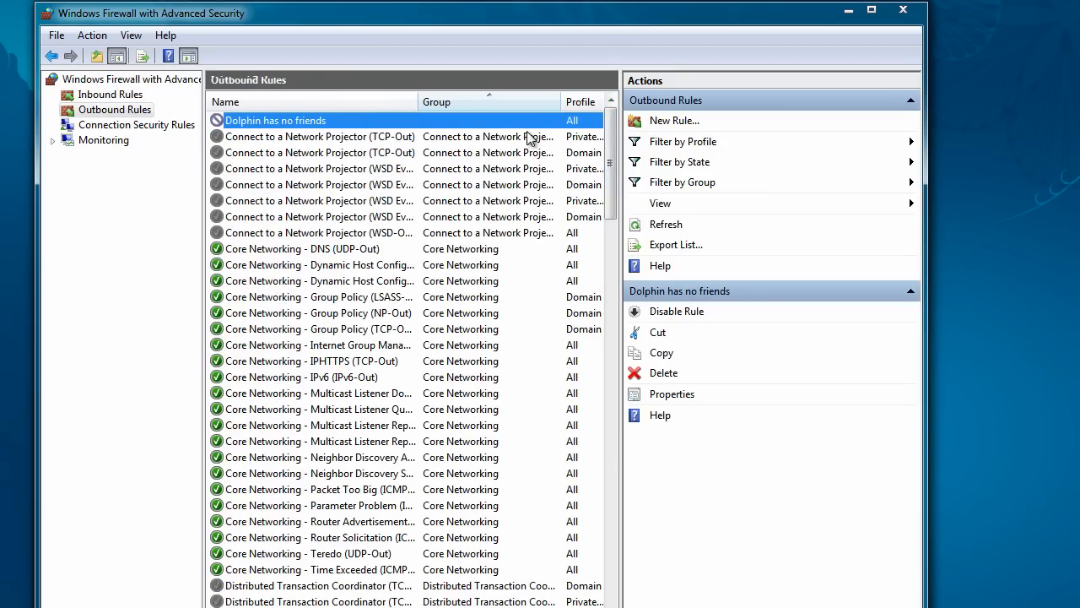
mouse_move(616, 91)
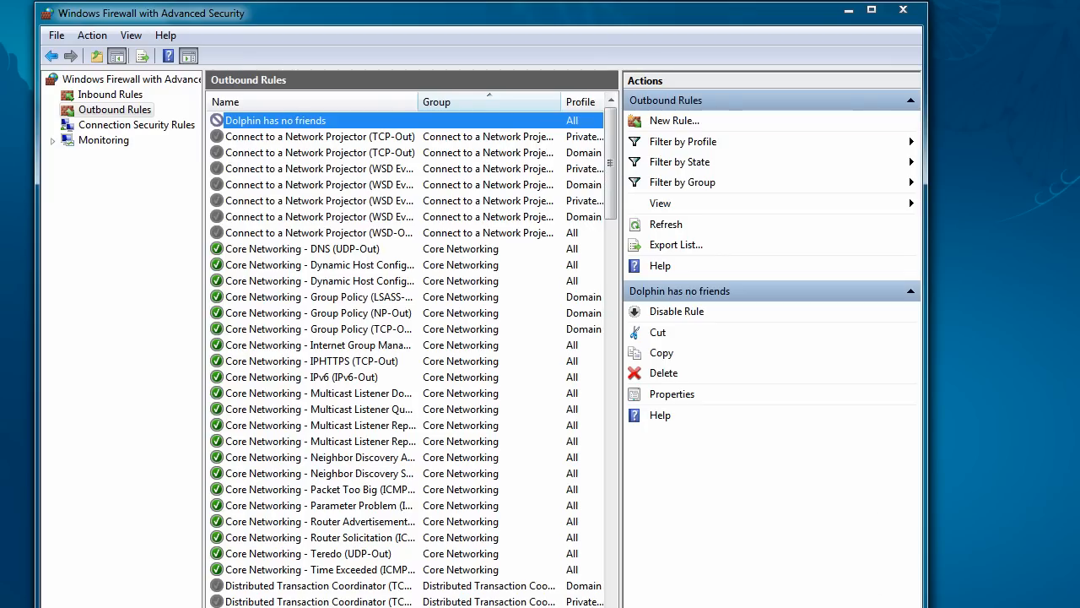
mouse_move(456, 343)
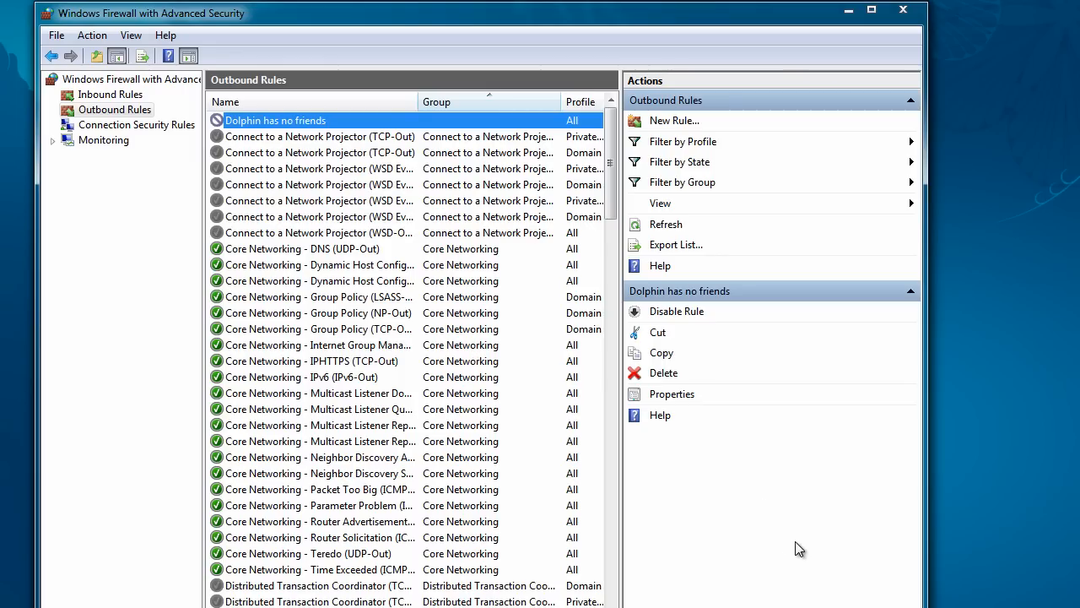
scroll("down", 3)
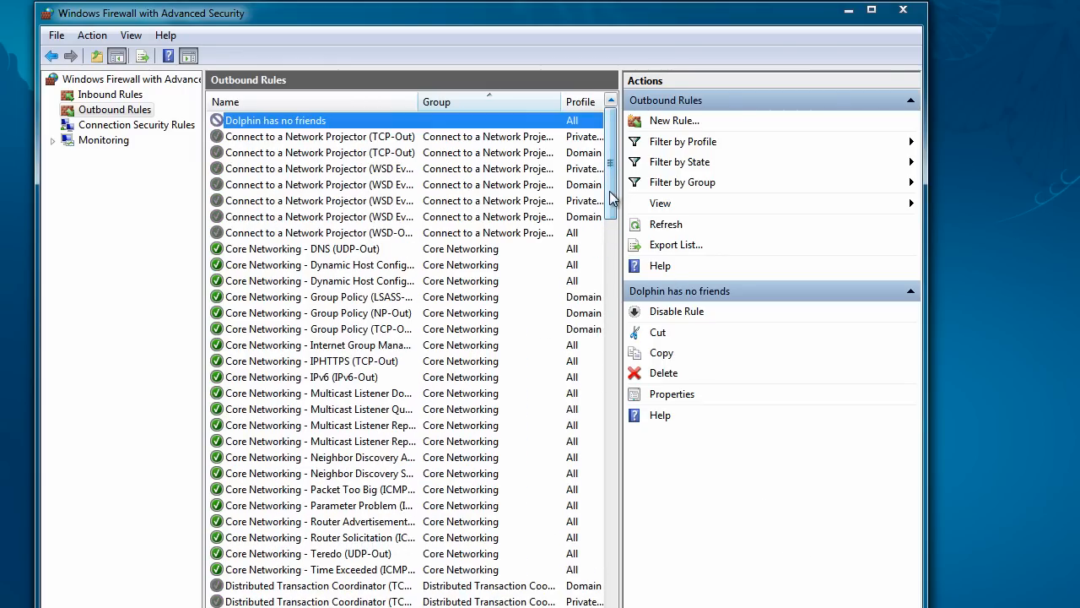
mouse_move(808, 382)
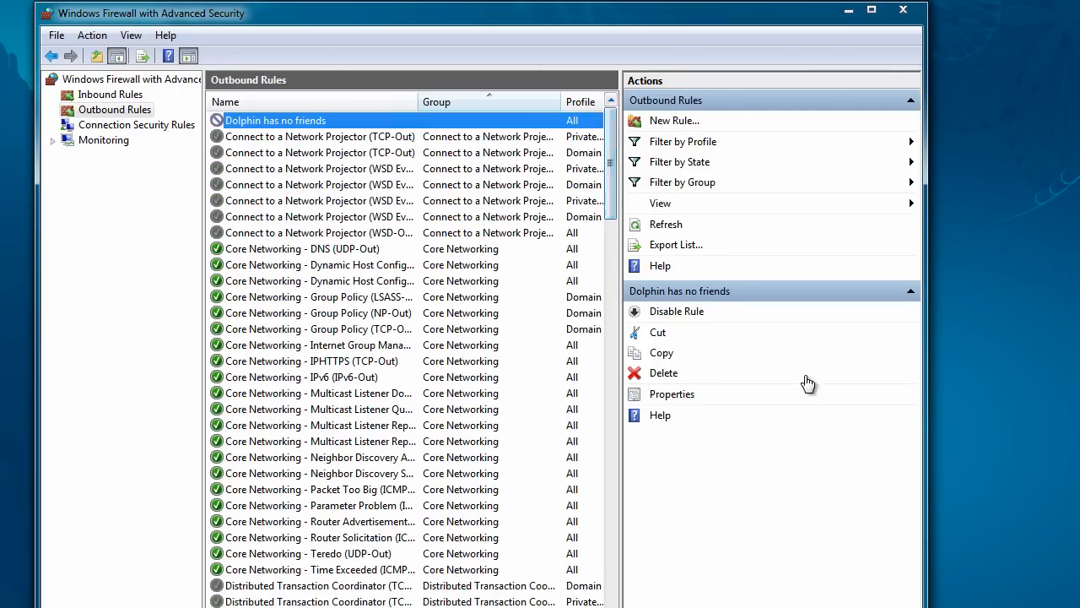